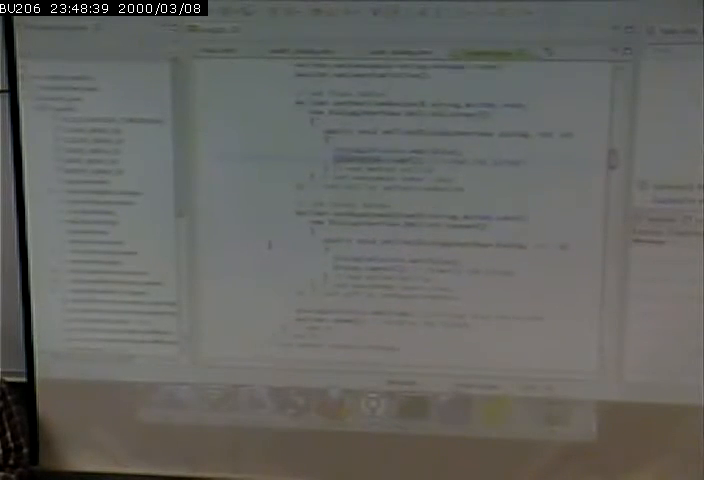
scroll(down, 3)
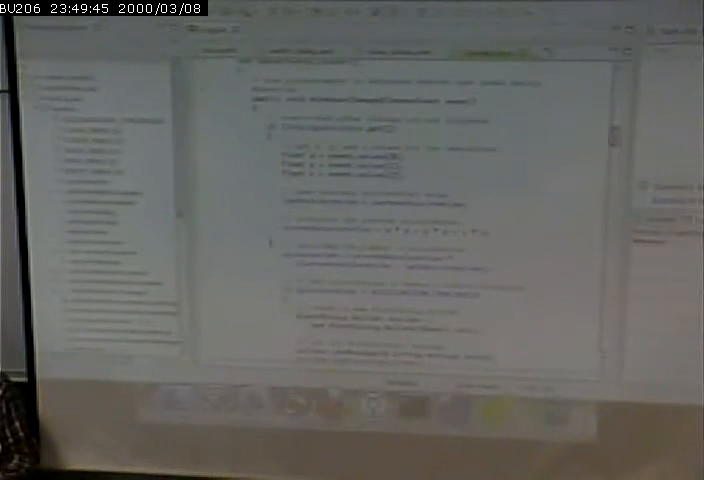
scroll(down, 3)
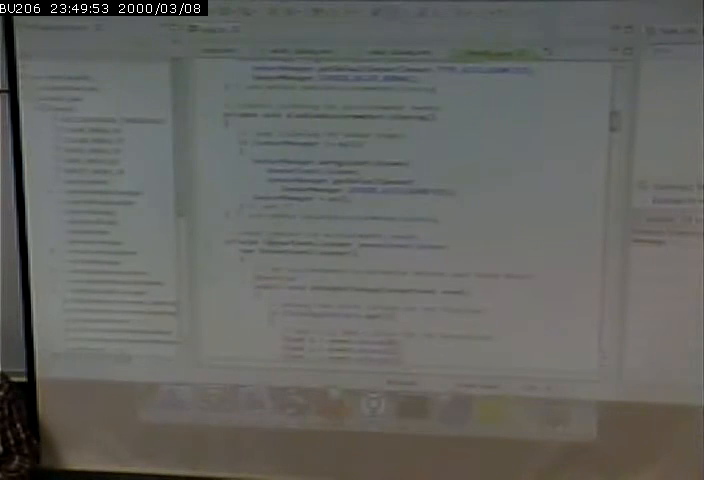
scroll(down, 3)
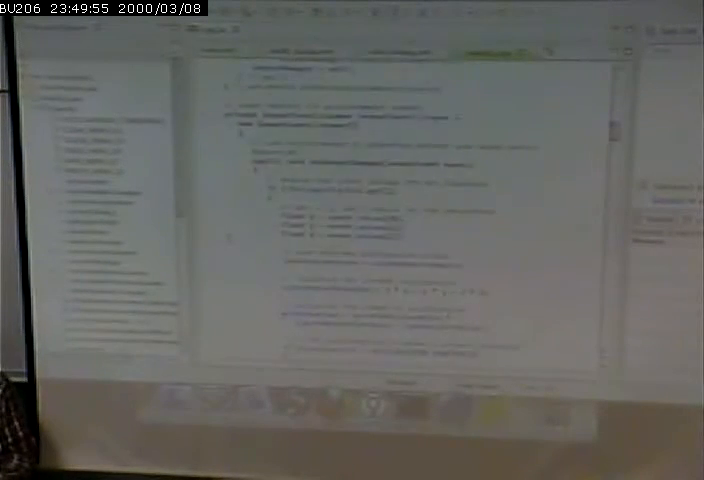
scroll(down, 3)
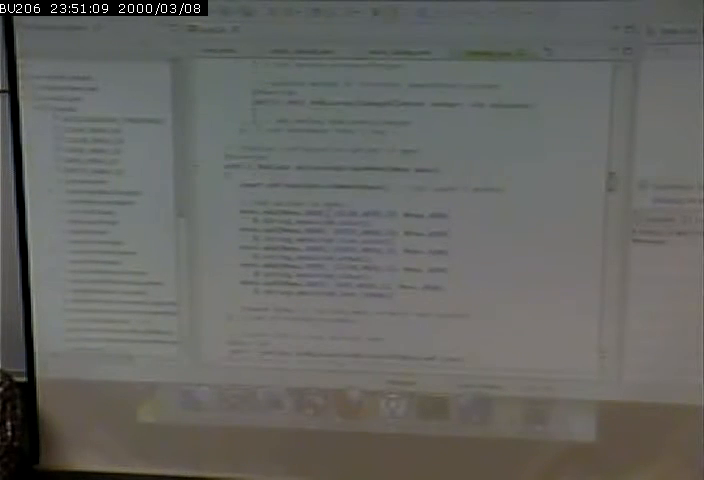
scroll(down, 3)
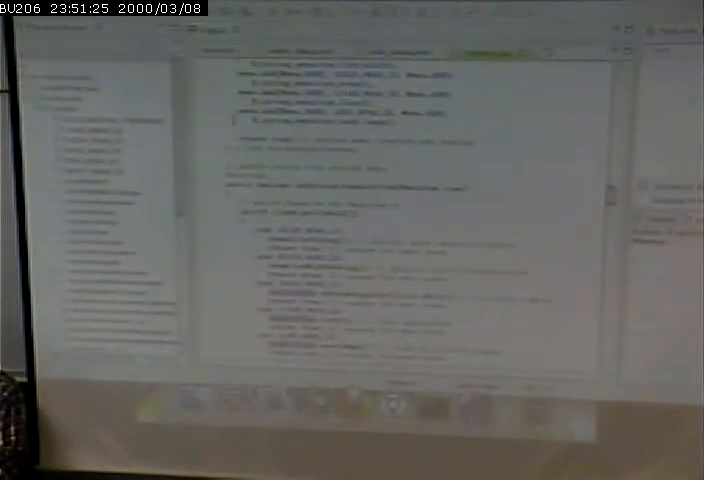
scroll(down, 3)
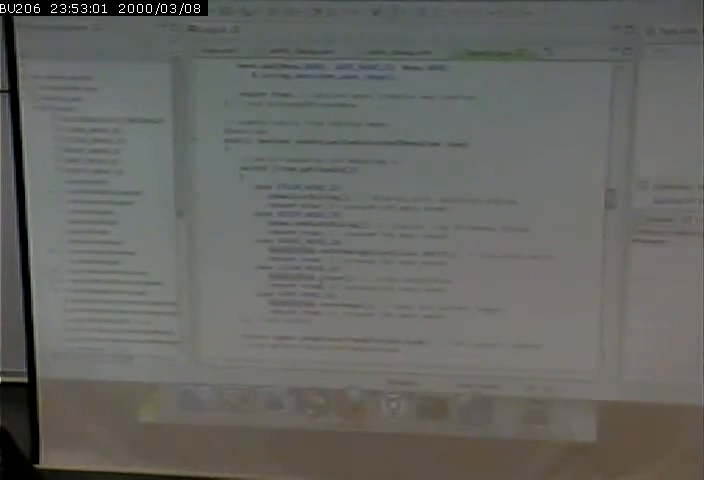
scroll(down, 3)
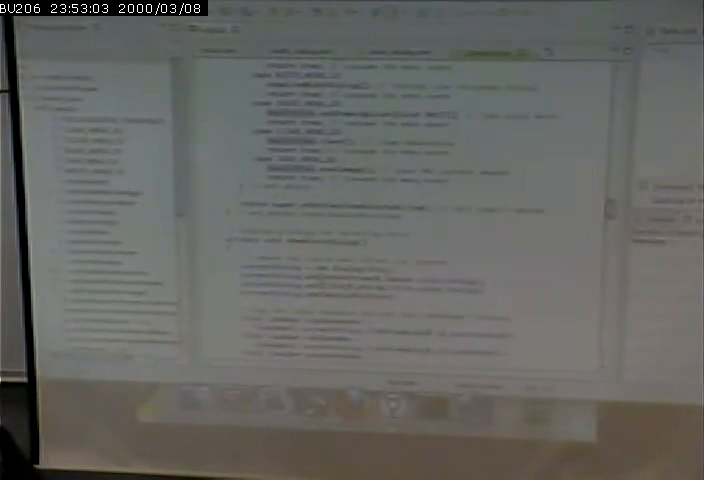
scroll(down, 3)
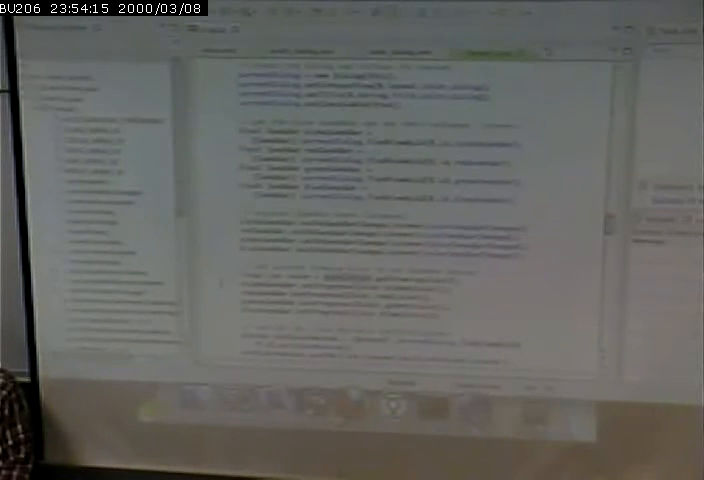
scroll(down, 3)
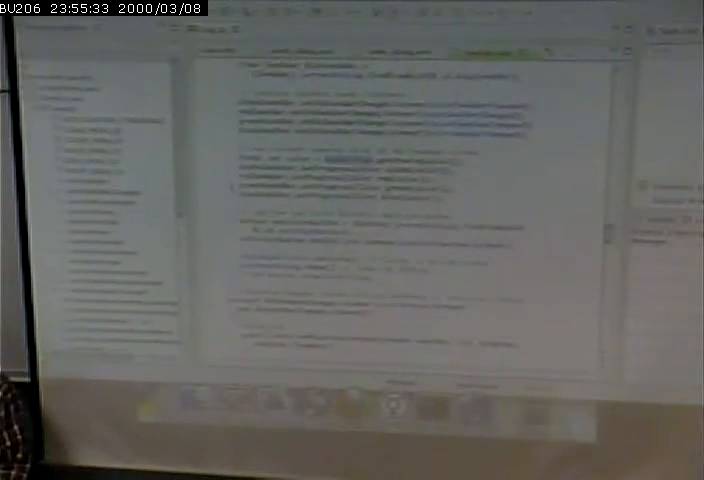
scroll(down, 3)
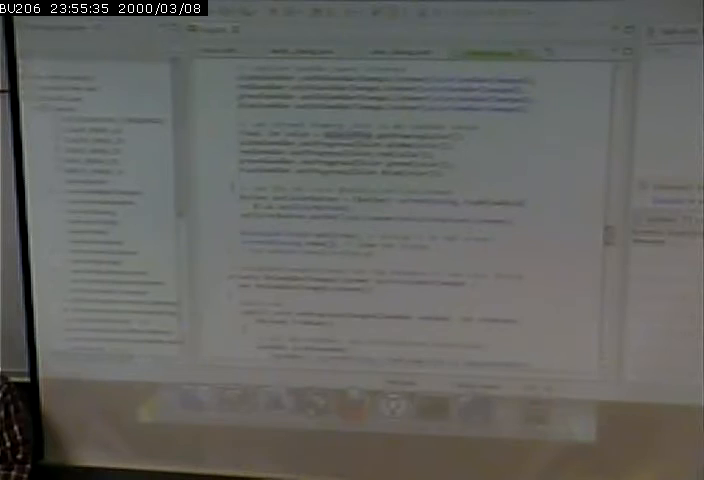
scroll(down, 3)
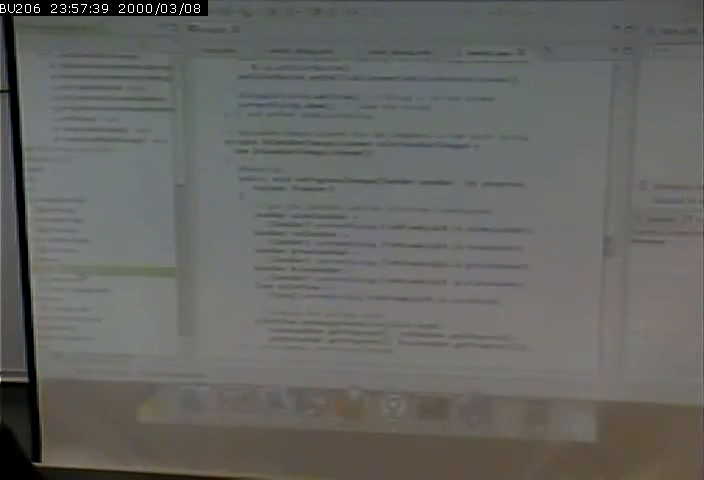
scroll(down, 3)
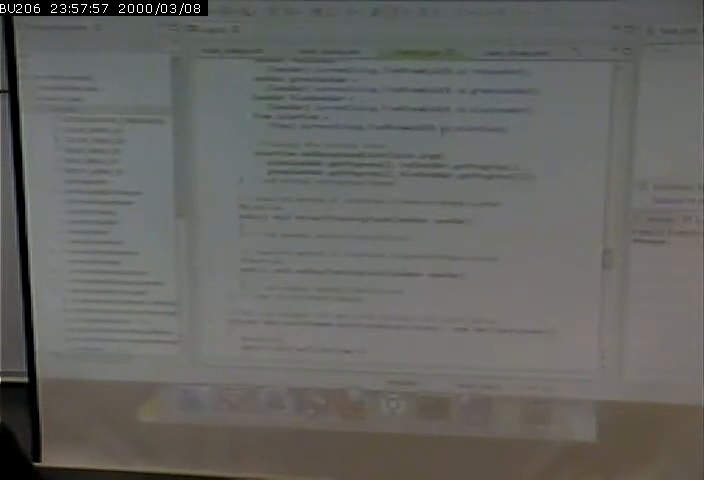
scroll(down, 3)
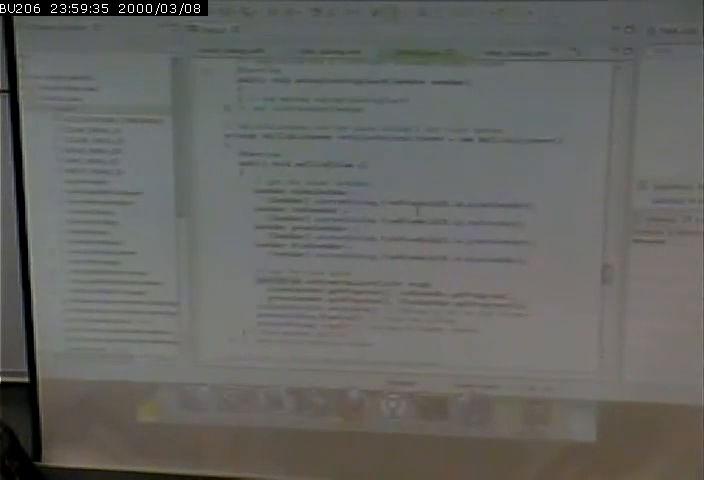
scroll(down, 3)
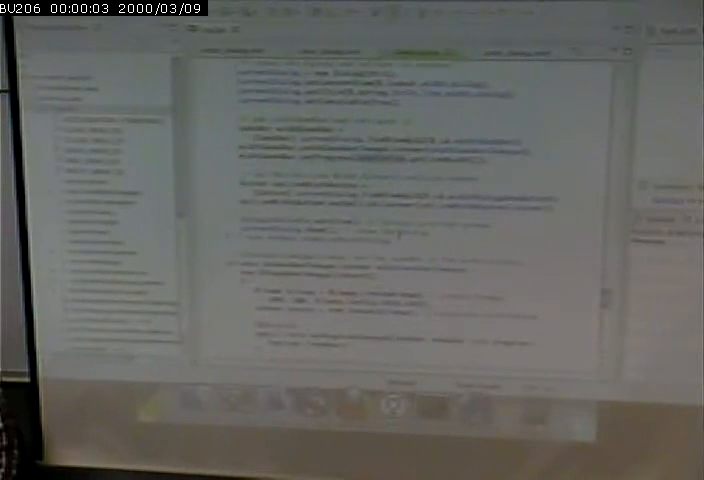
scroll(down, 3)
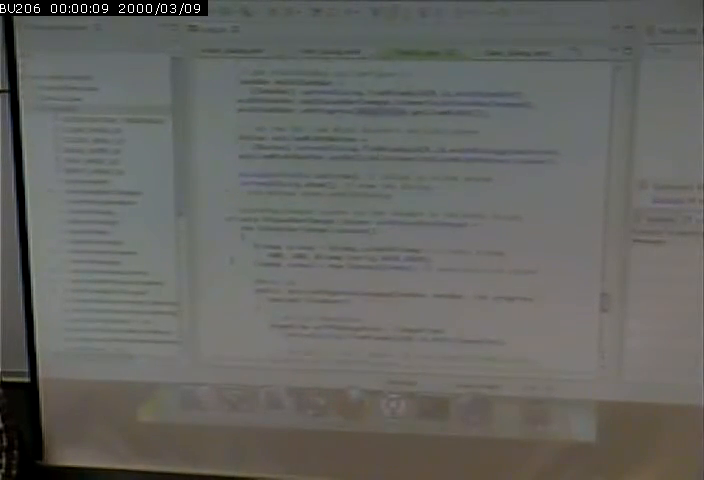
scroll(down, 3)
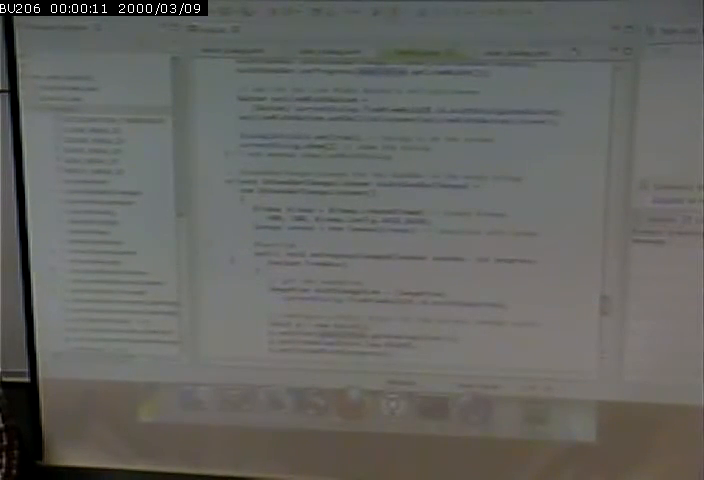
scroll(down, 3)
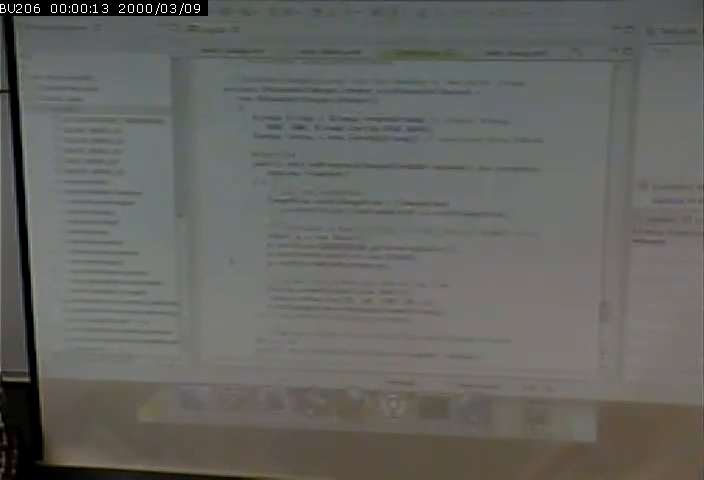
scroll(down, 3)
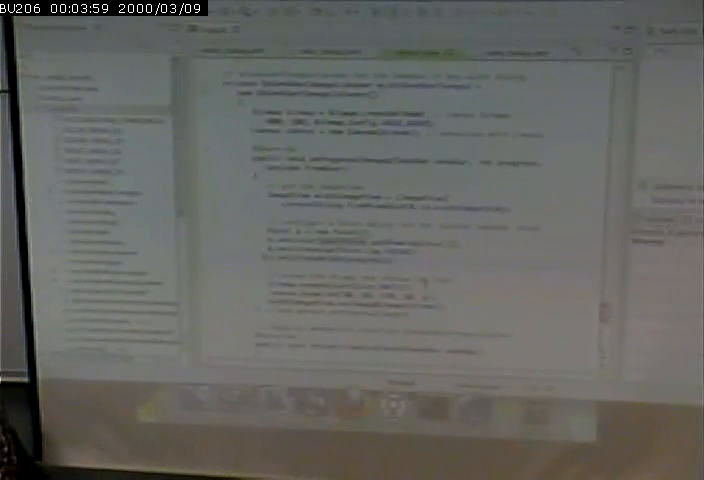
scroll(down, 3)
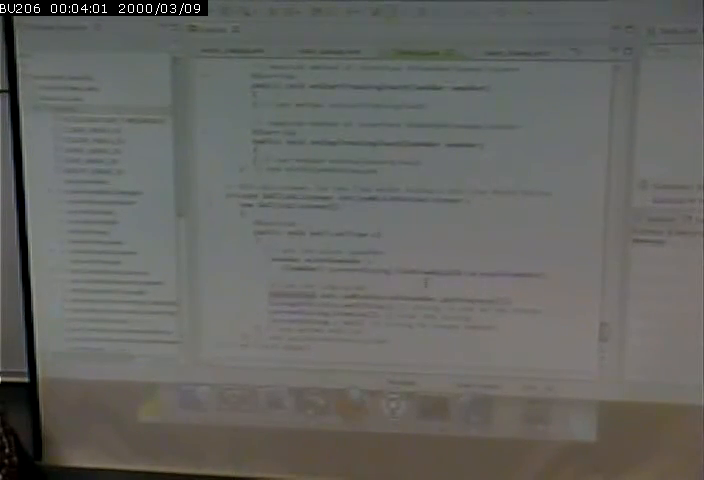